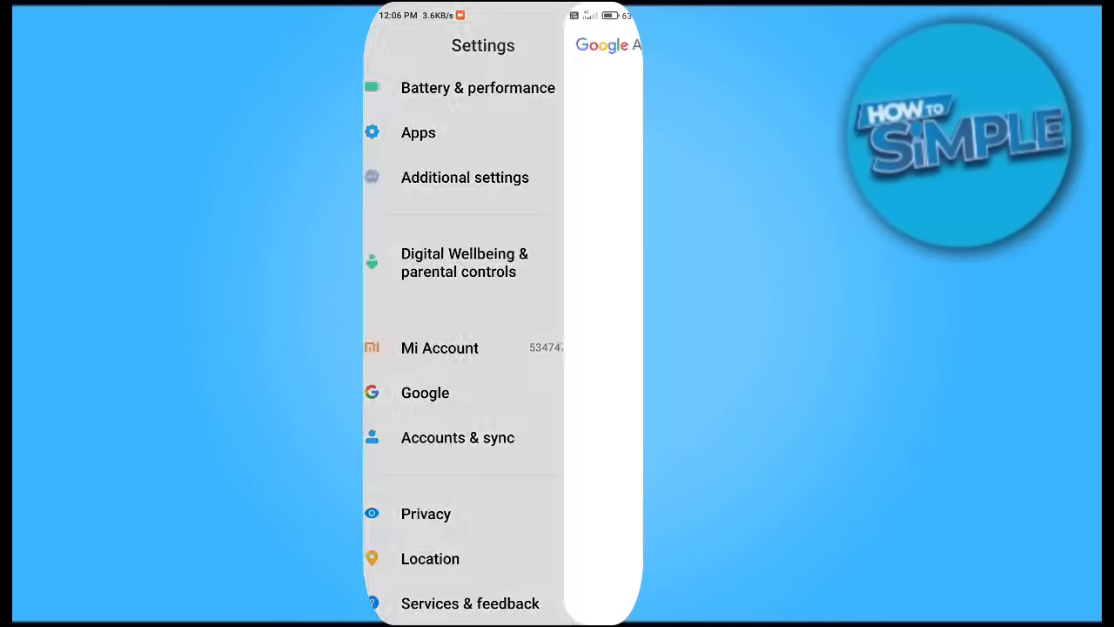
- Navigate through Google and Auto-fill to the Auto-fill with Google settings page
left_click(424, 393)
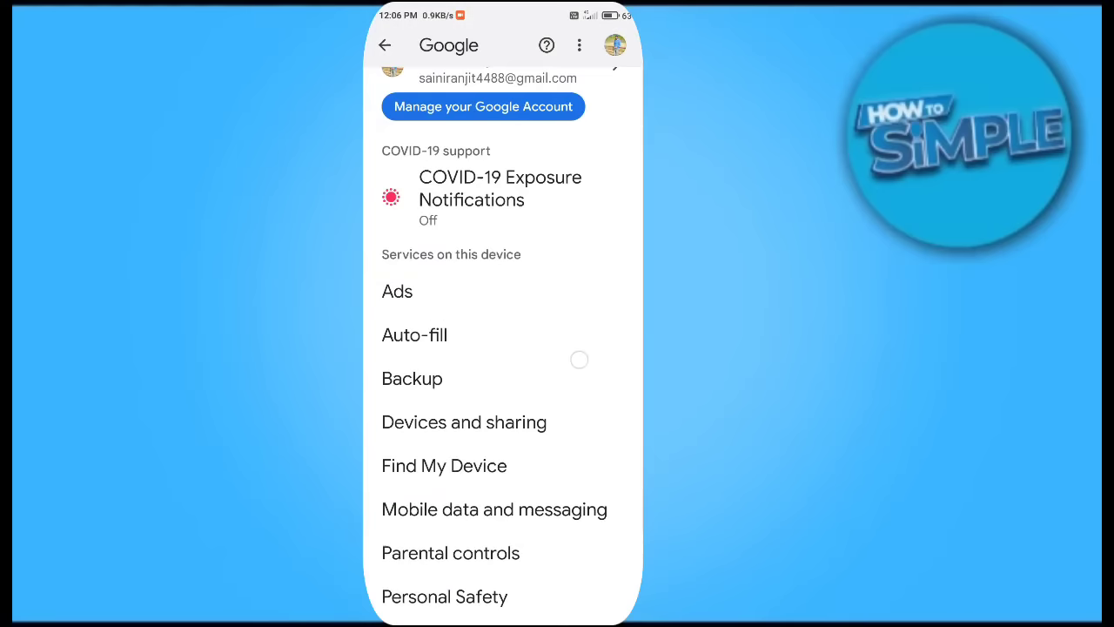
left_click(414, 334)
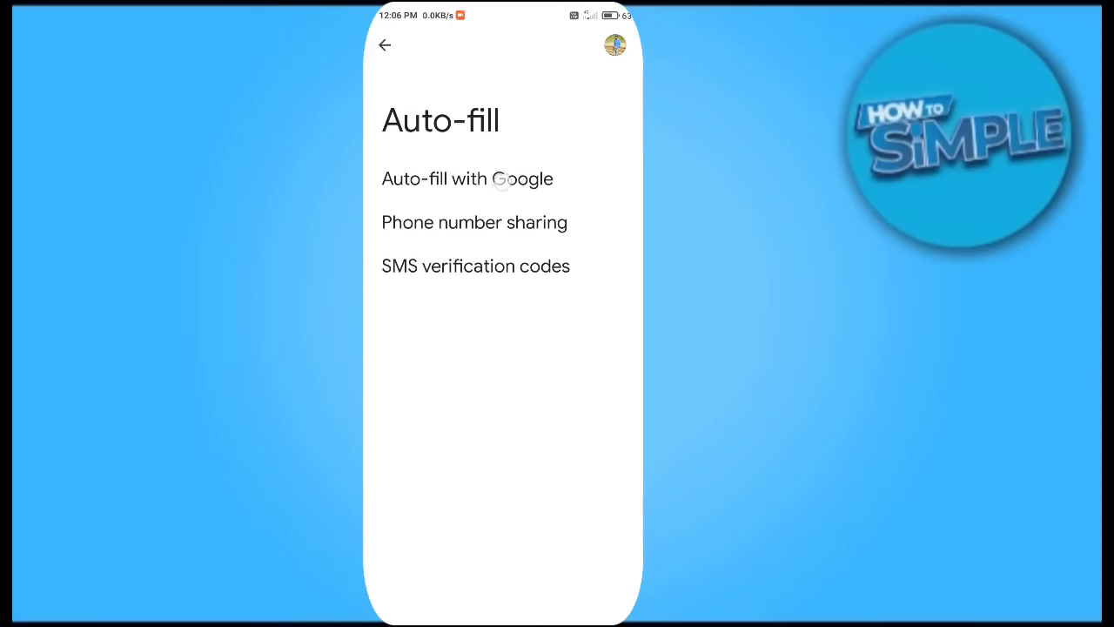
left_click(468, 179)
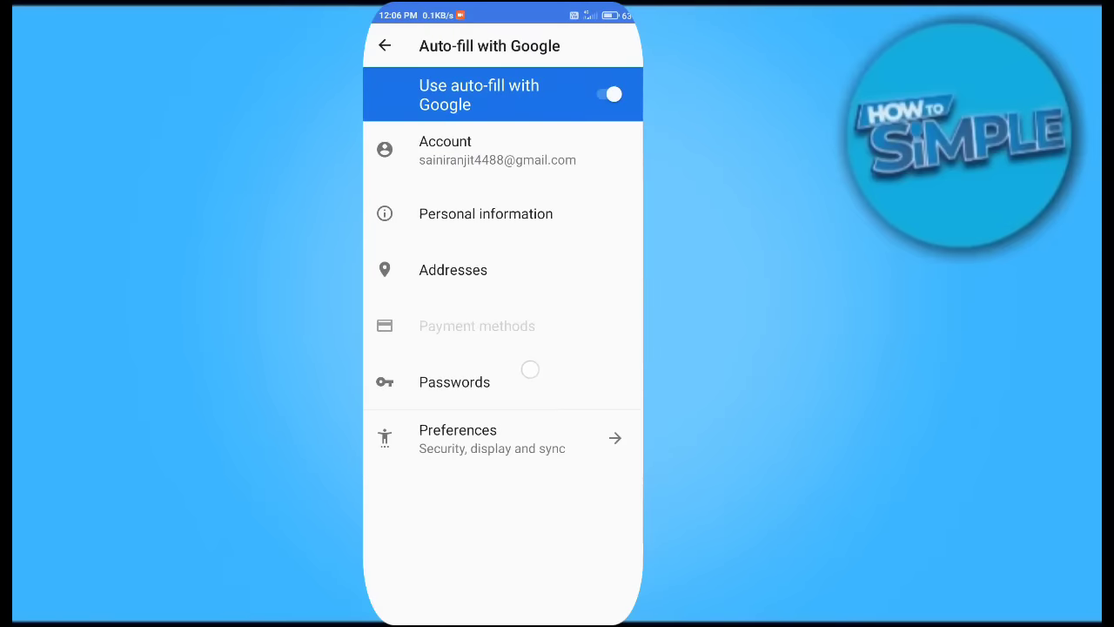
- Open Passwords in Google Password Manager and scroll through the eight saved passwords
left_click(454, 381)
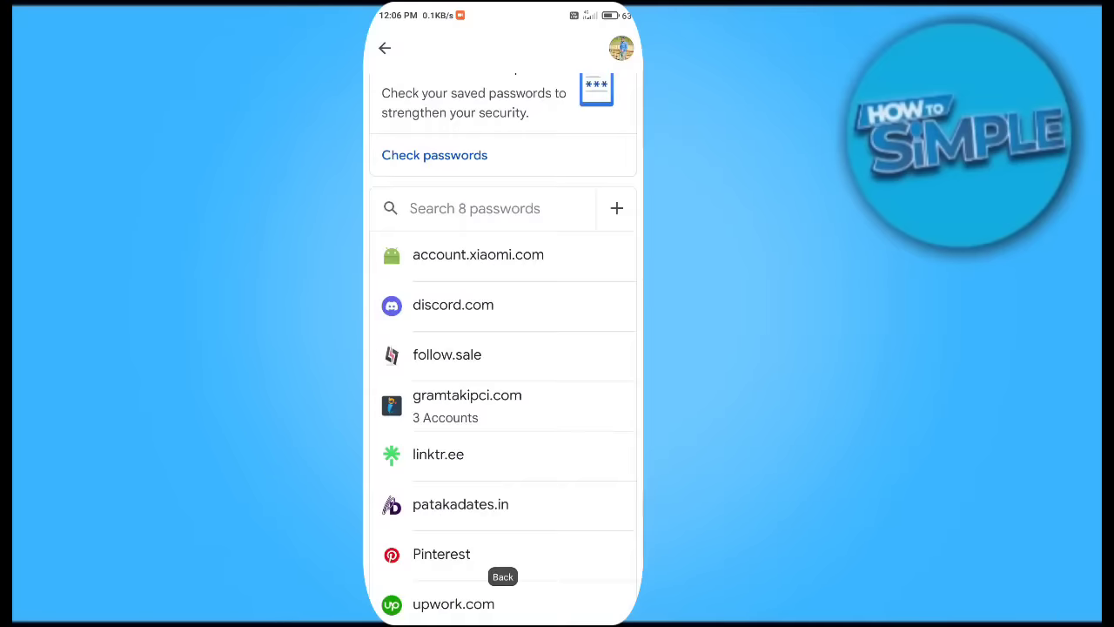
scroll("down", 3)
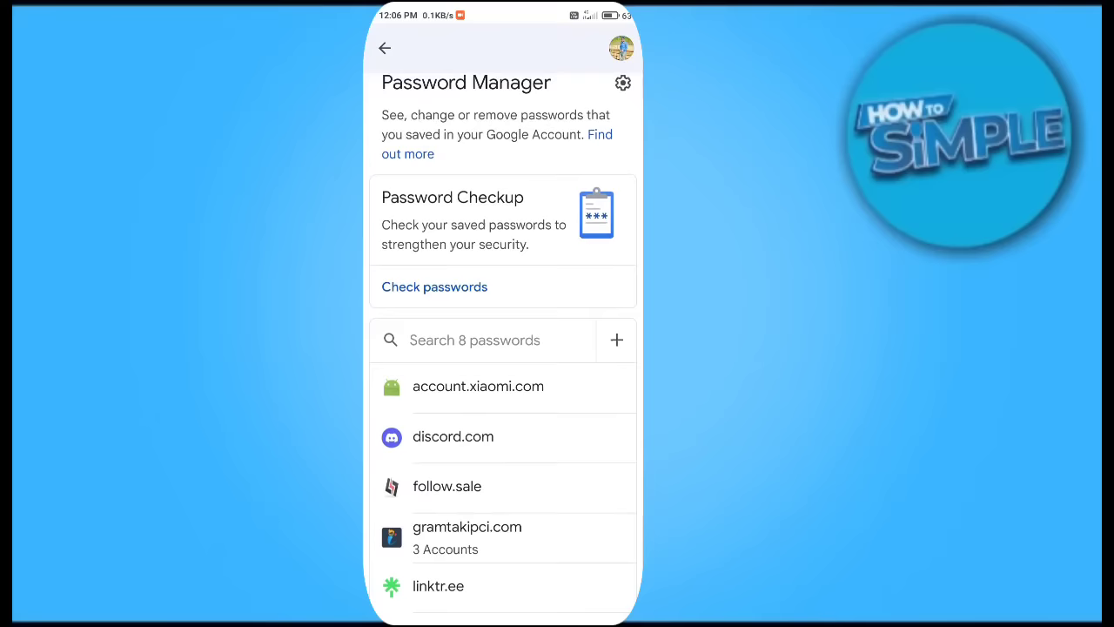